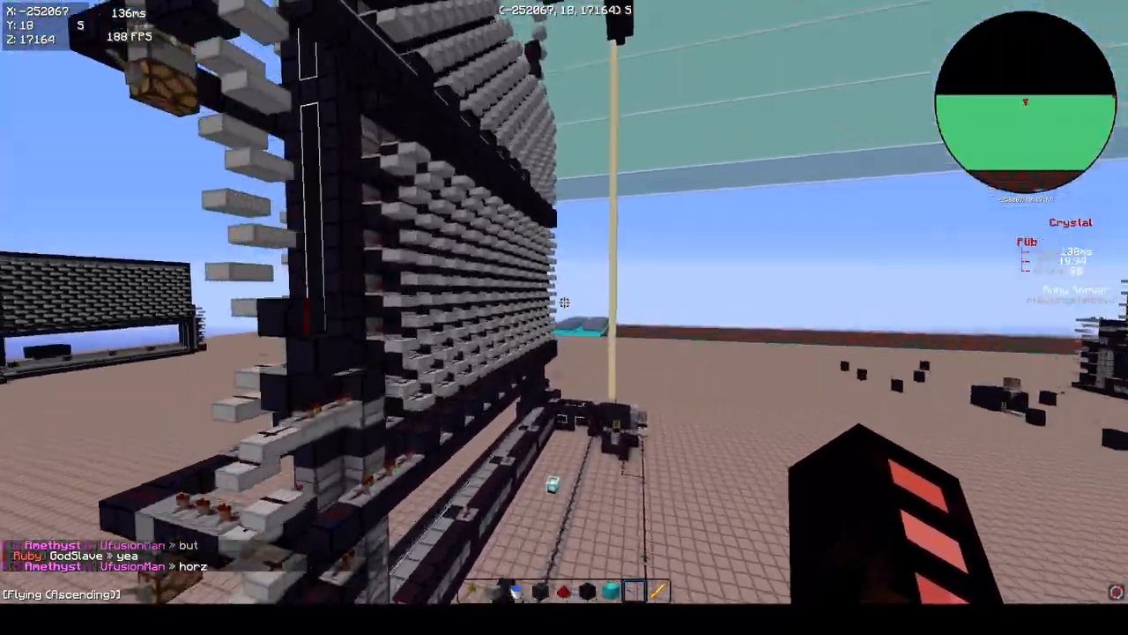
Step: Enter the control room to view the long cyan-lined rows of repeaters across the plot
{"action": "key", "text": "tab"}
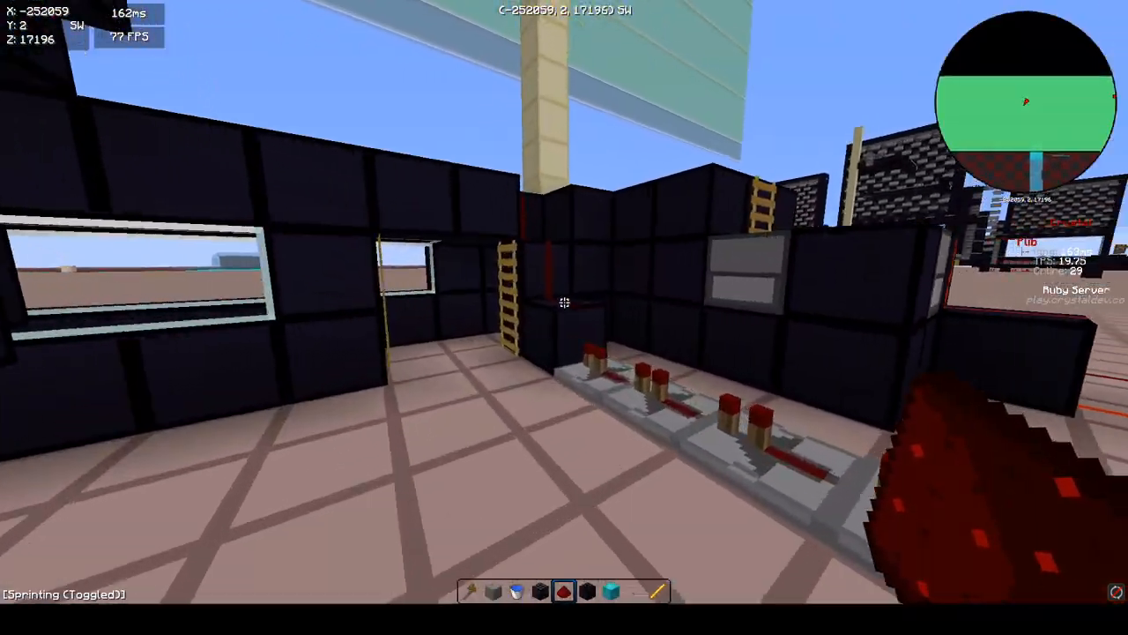
{"action": "mouse_move", "coordinate": [565, 317]}
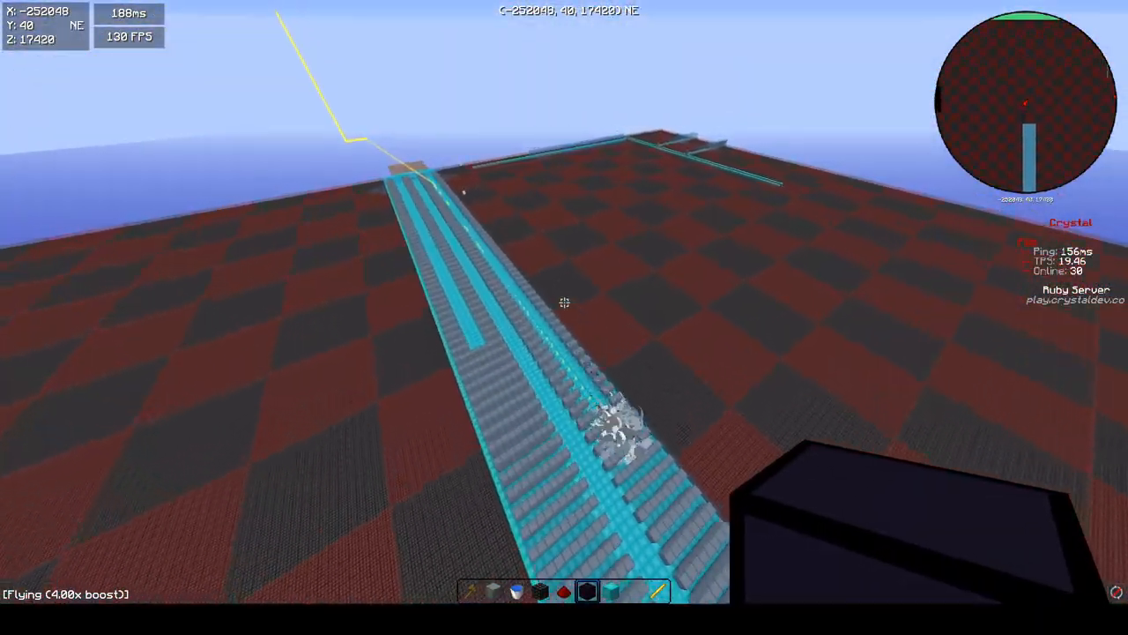
{"action": "mouse_move", "coordinate": [564, 317]}
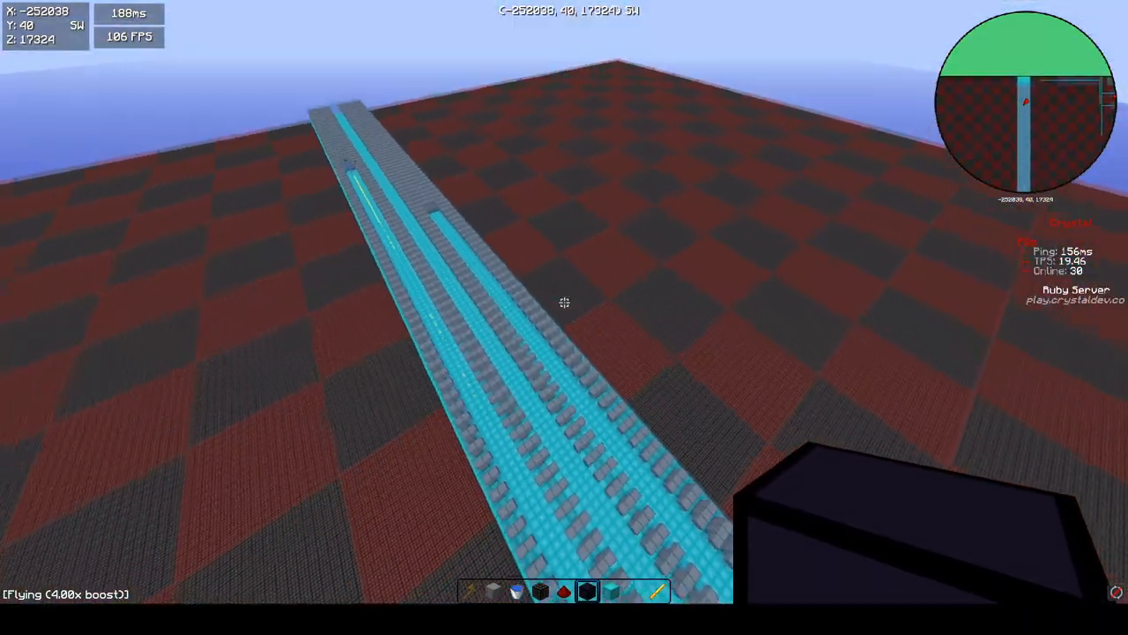